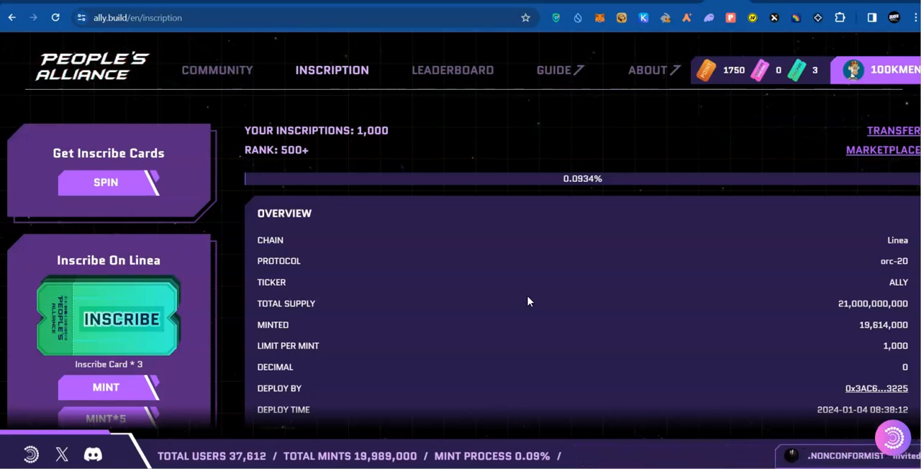
pyautogui.moveTo(643, 310)
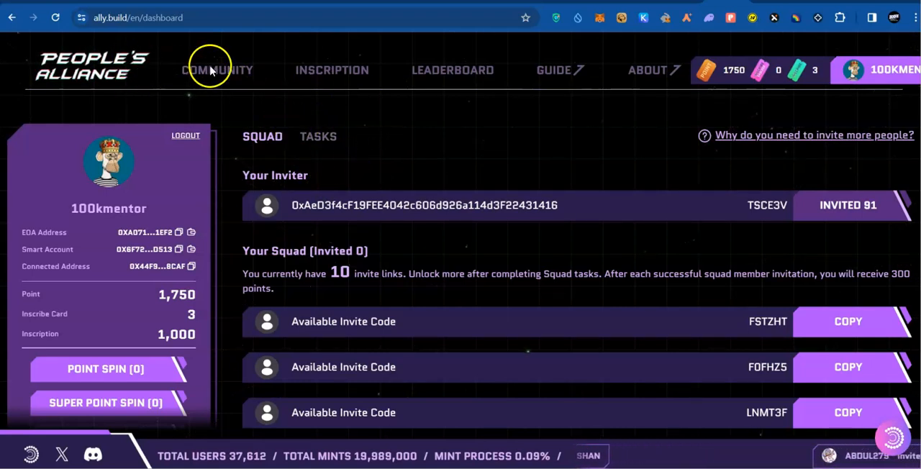
pyautogui.moveTo(367, 229)
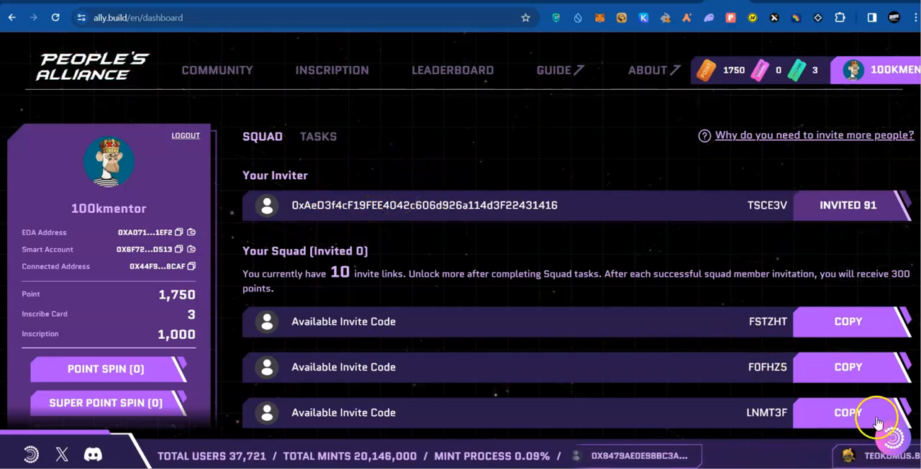
pyautogui.click(895, 439)
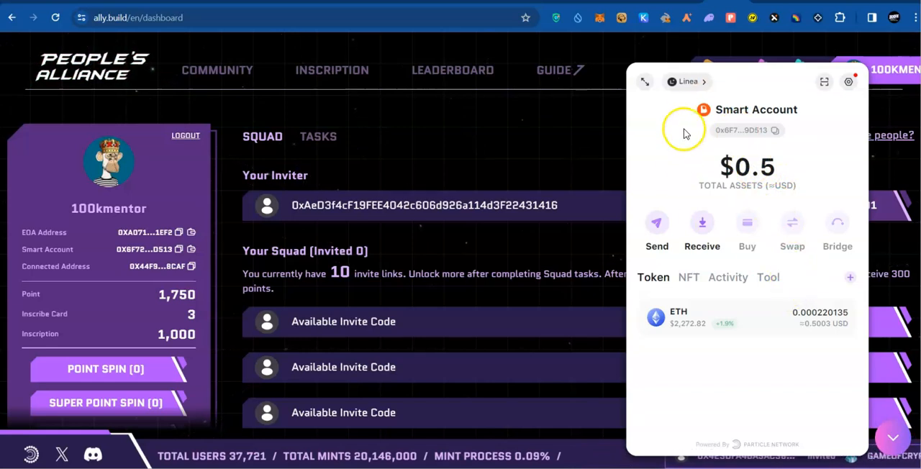
pyautogui.moveTo(533, 123)
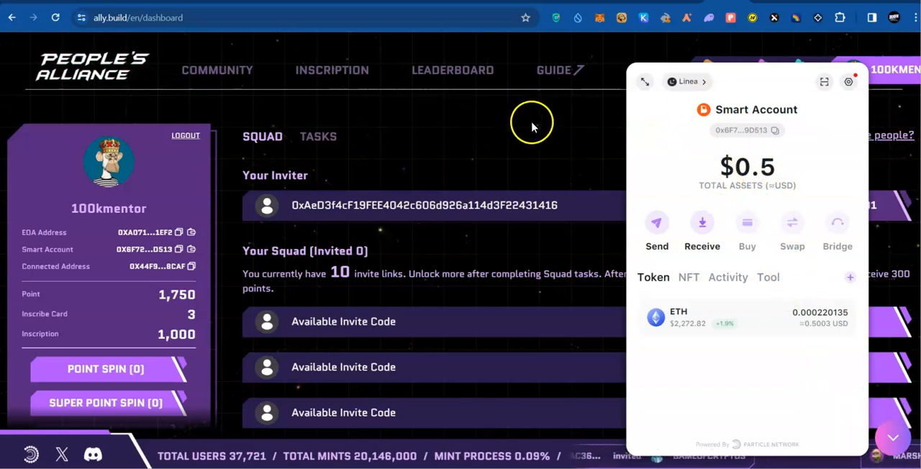
pyautogui.moveTo(745, 212)
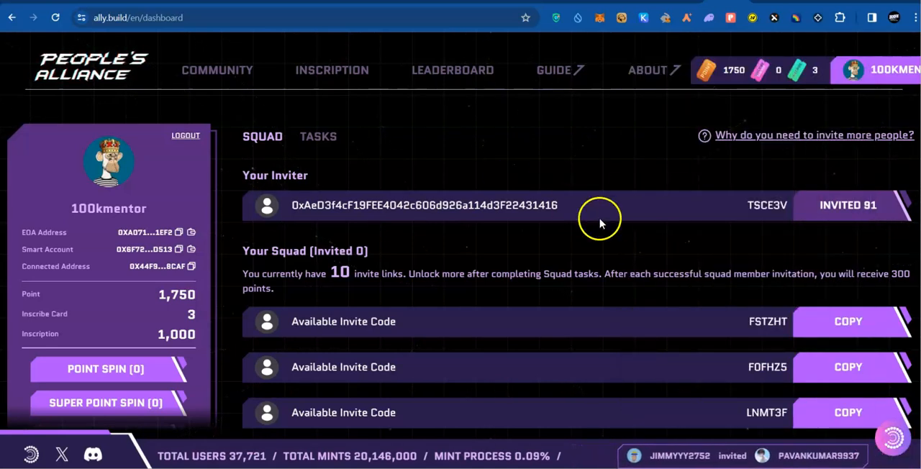
pyautogui.moveTo(315, 79)
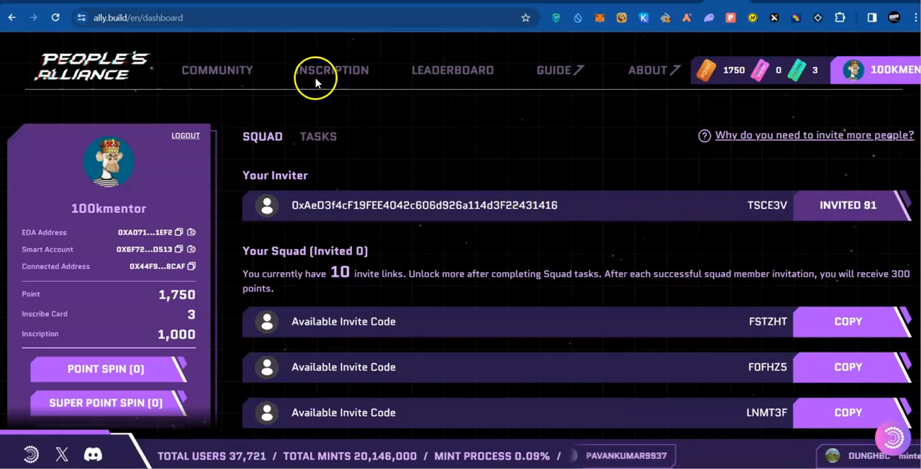
# - Go to the ALLY inscription page and mint one inscription using an inscribe card
pyautogui.click(332, 70)
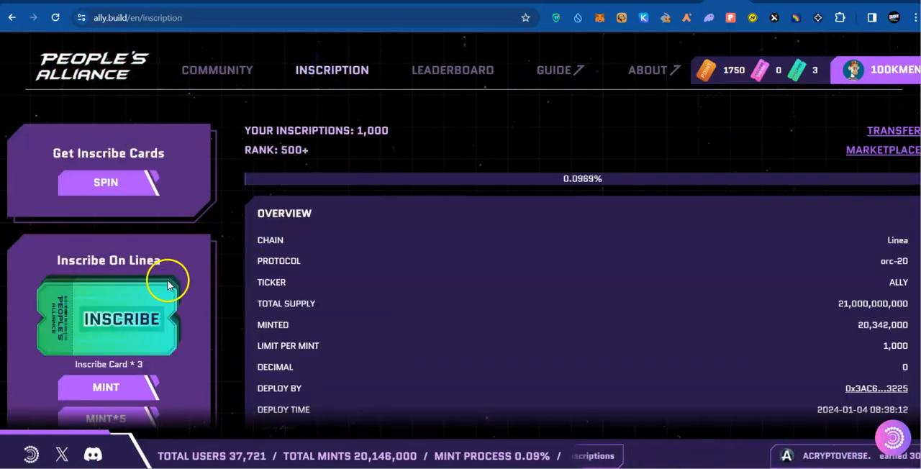
pyautogui.scroll(-3)
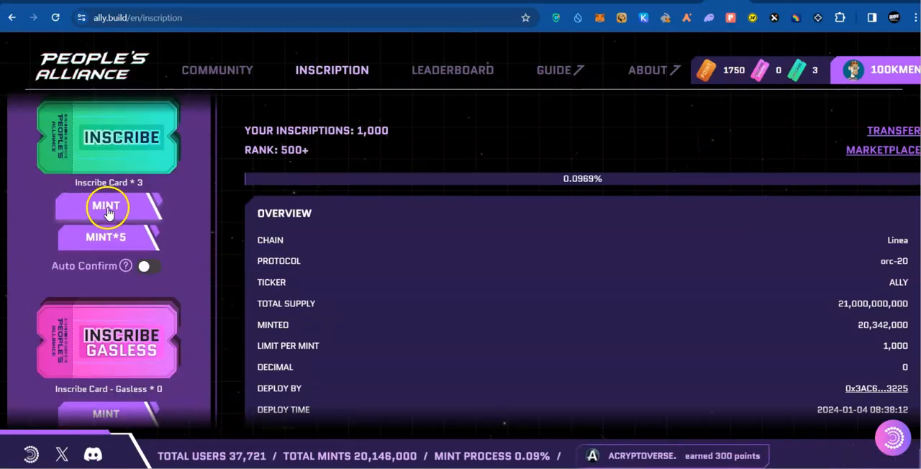
pyautogui.click(106, 206)
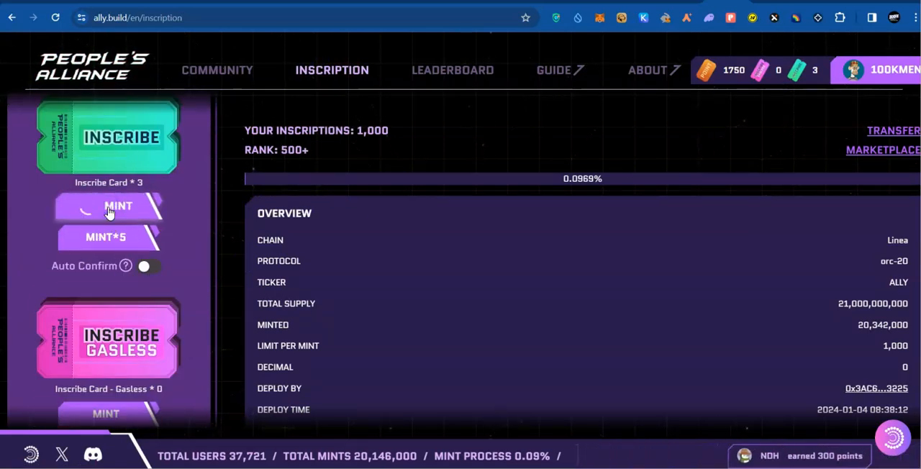
# - Bring up the Gas Fee dialog offering ETH, USDT or USDC on Linea
pyautogui.click(109, 206)
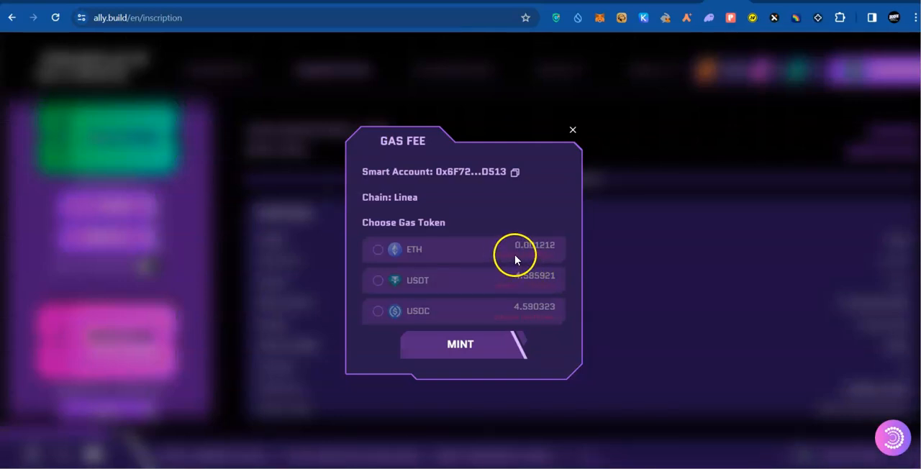
pyautogui.moveTo(532, 255)
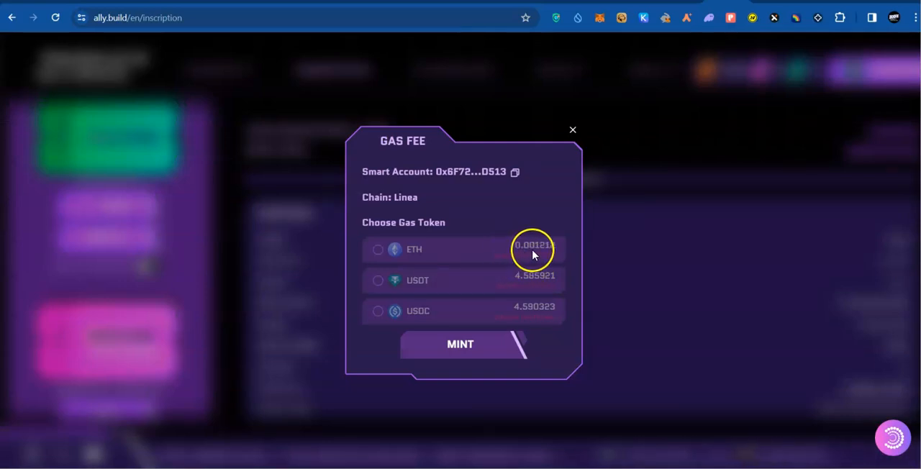
pyautogui.moveTo(543, 250)
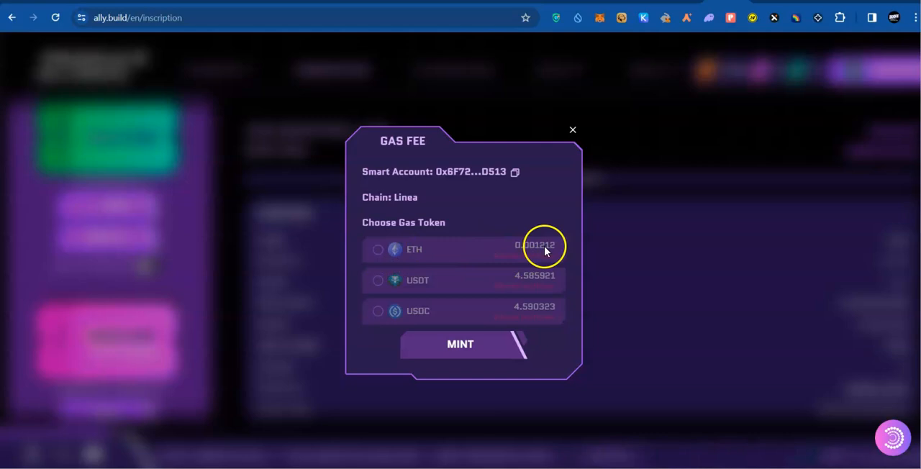
pyautogui.moveTo(482, 274)
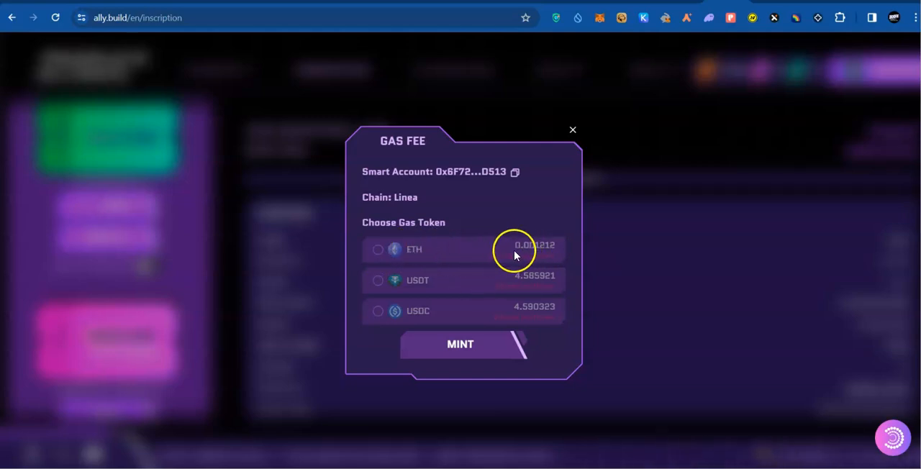
pyautogui.moveTo(414, 249)
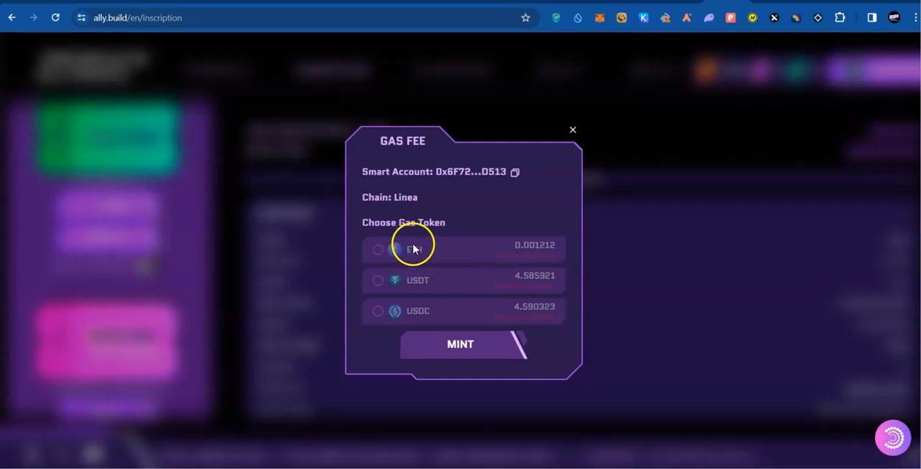
pyautogui.moveTo(499, 250)
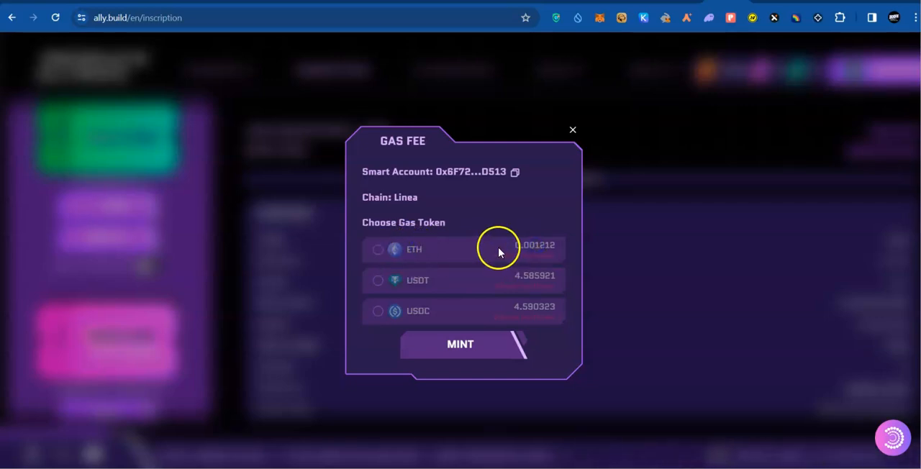
pyautogui.moveTo(518, 252)
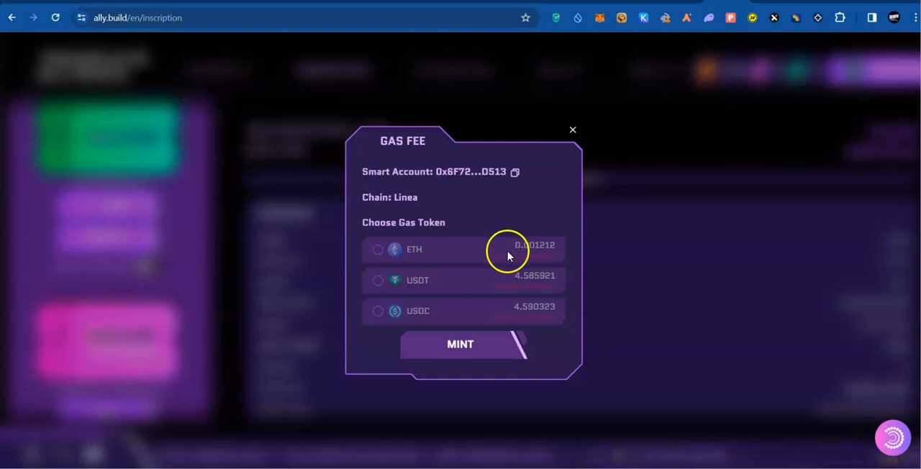
pyautogui.moveTo(543, 251)
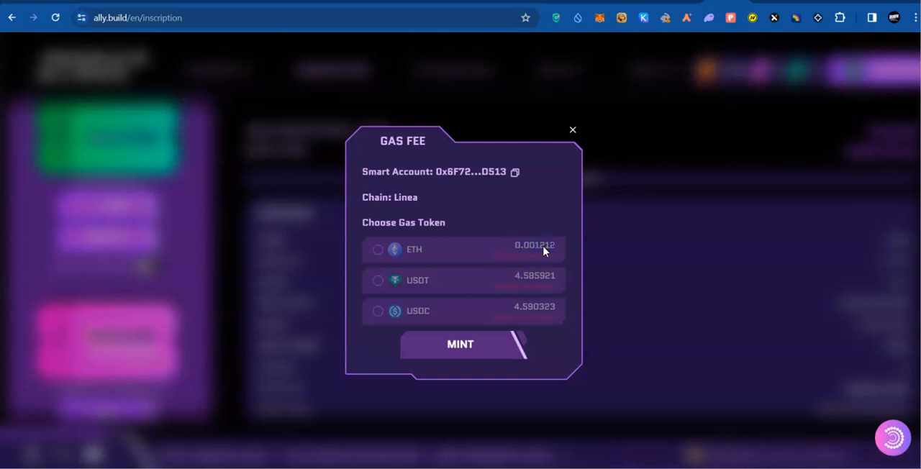
pyautogui.moveTo(540, 257)
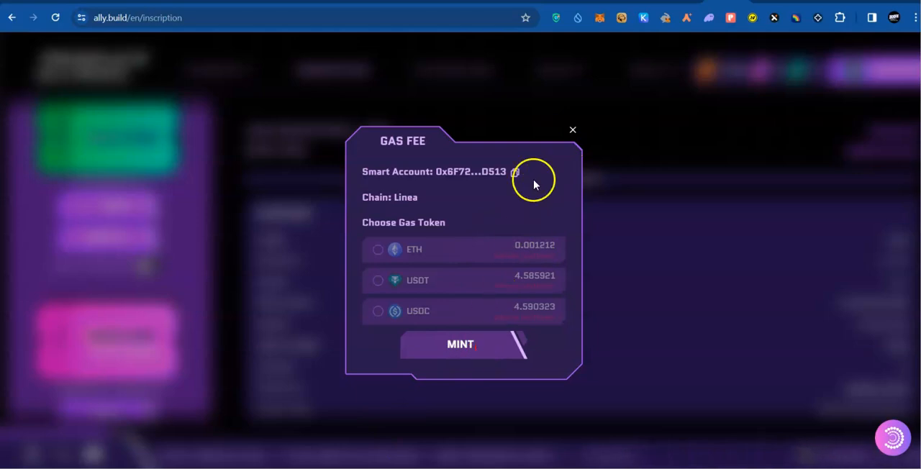
# - Submit the mint from the Gas Fee dialog, leaving 2 inscribe cards
pyautogui.click(573, 130)
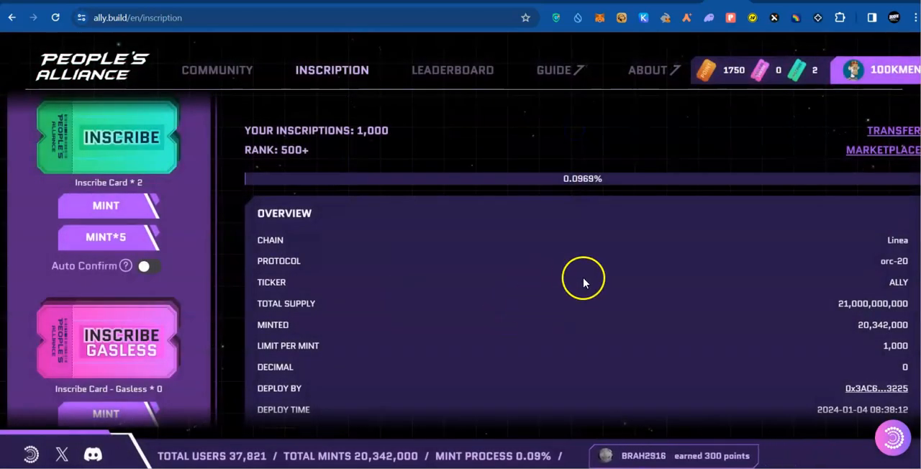
pyautogui.moveTo(883, 357)
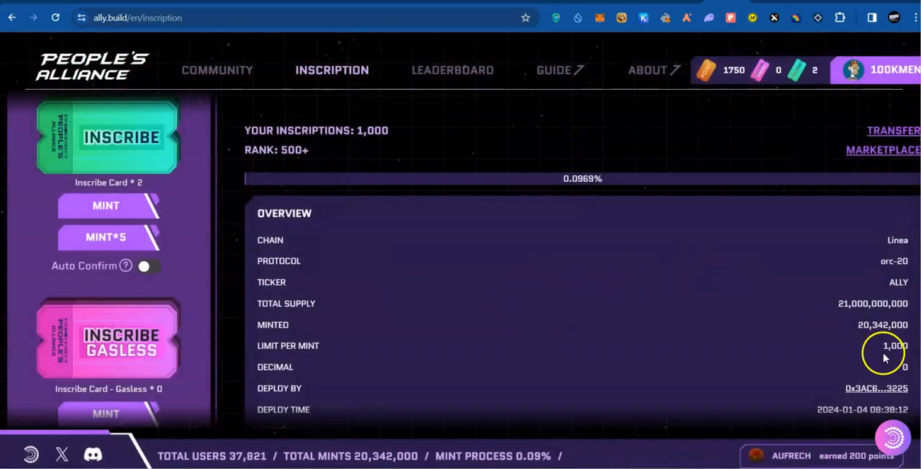
pyautogui.scroll(-3)
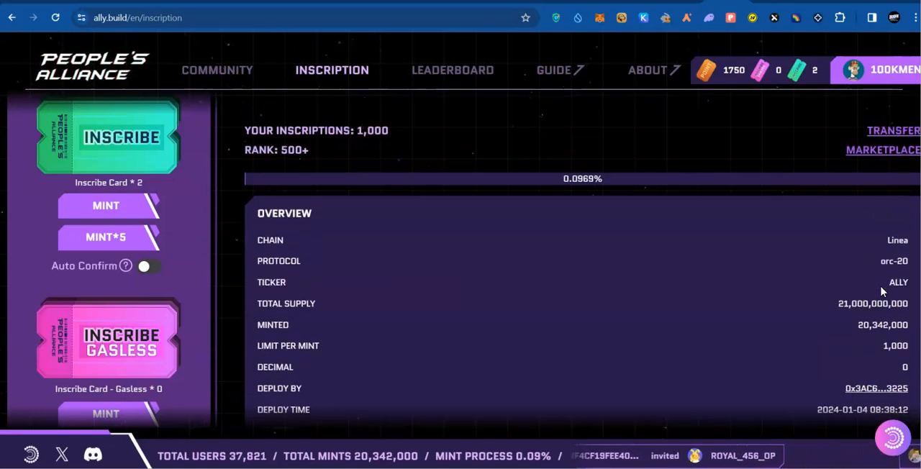
pyautogui.scroll(-3)
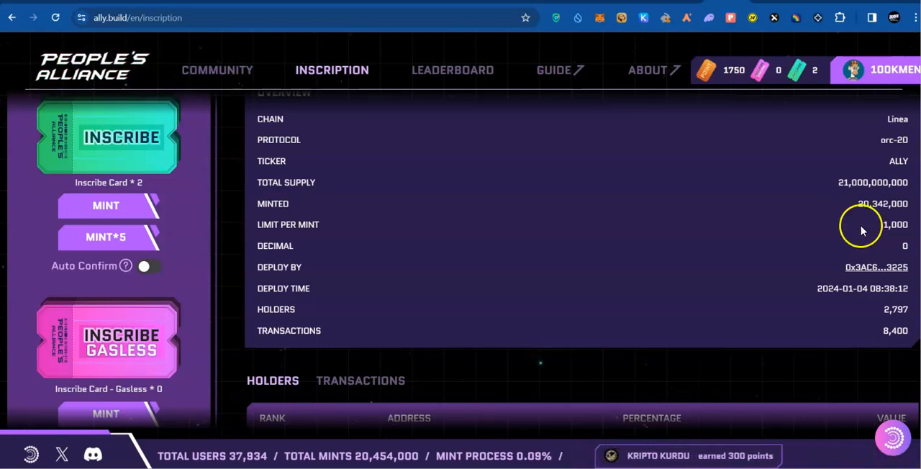
pyautogui.moveTo(768, 222)
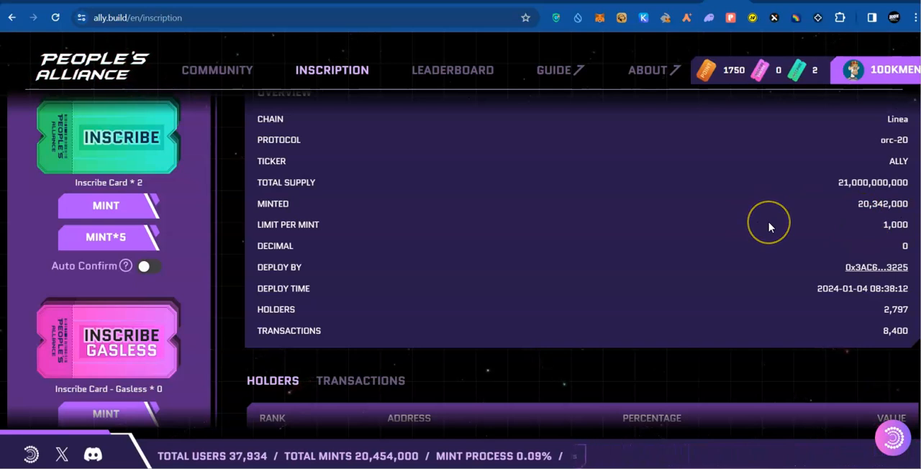
pyautogui.moveTo(769, 227)
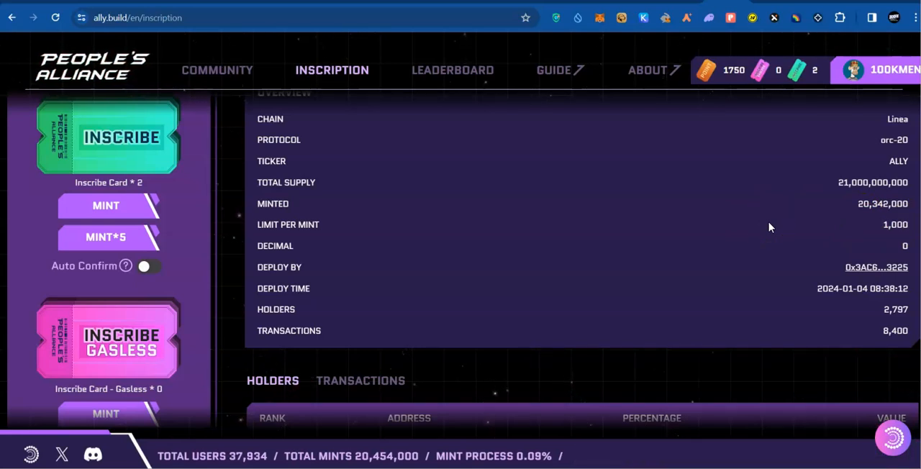